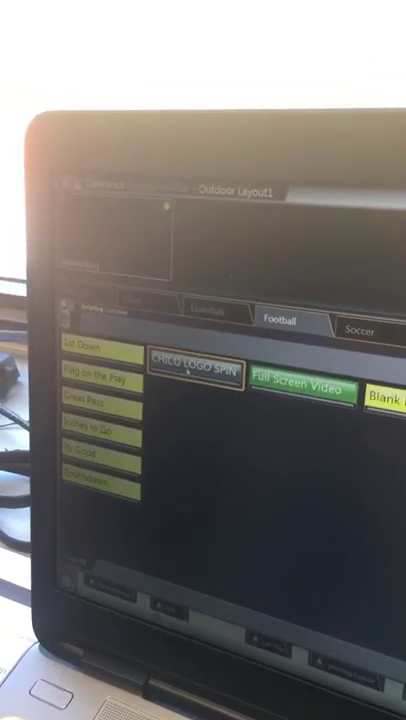
Play the CHICO LOGO SPIN clip from the Football tab so it appears in the preview
left_click(196, 375)
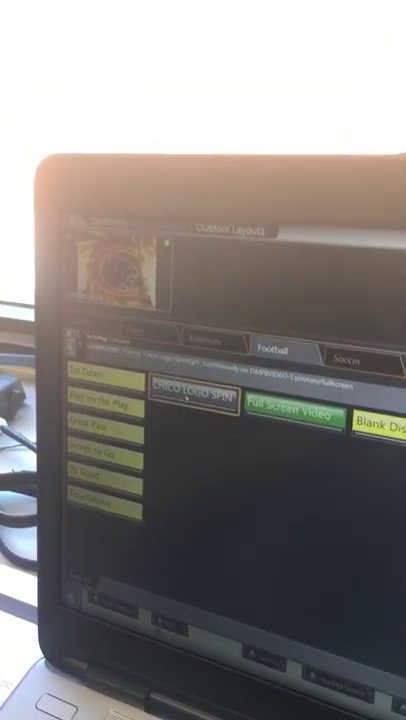